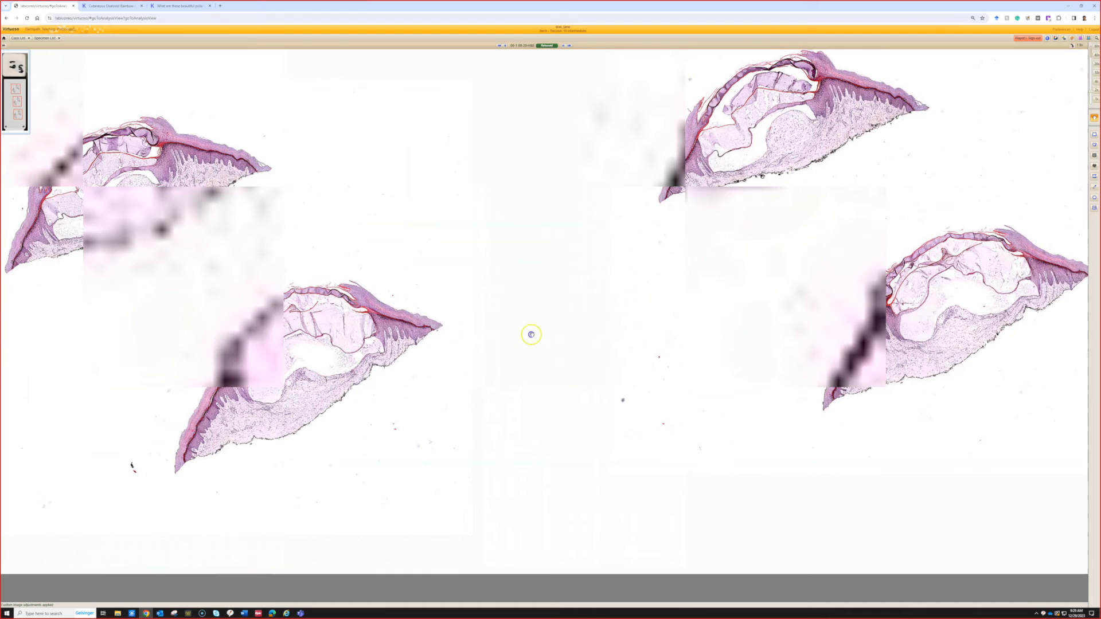
# Pan the slide so the central skin tissue section sits nearer the middle of the view
pyautogui.moveTo(531, 334); pyautogui.dragTo(540, 301)
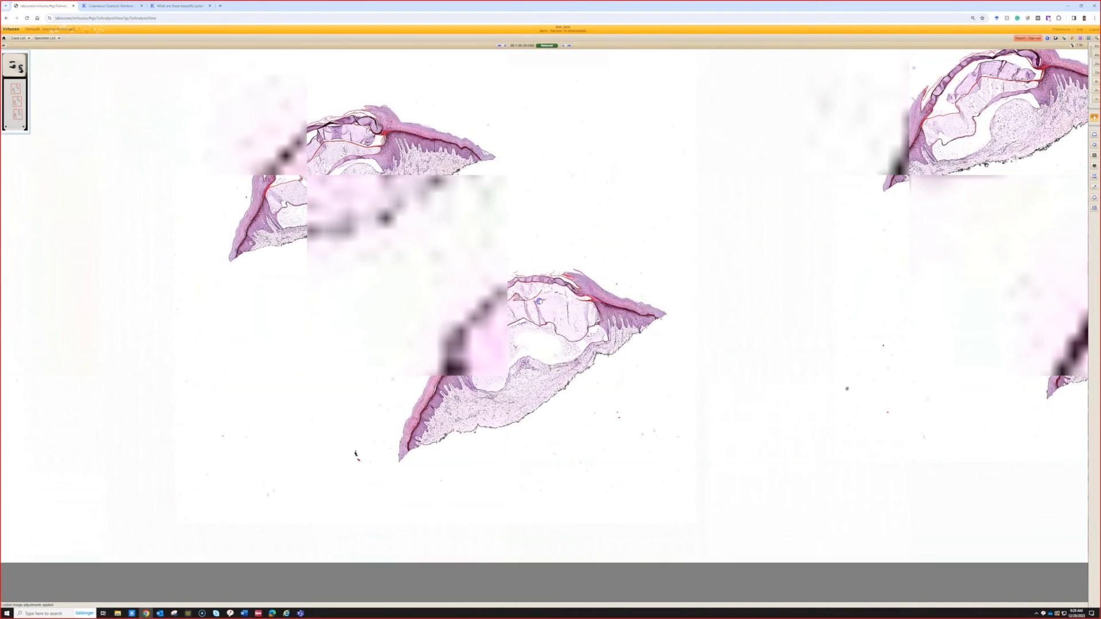